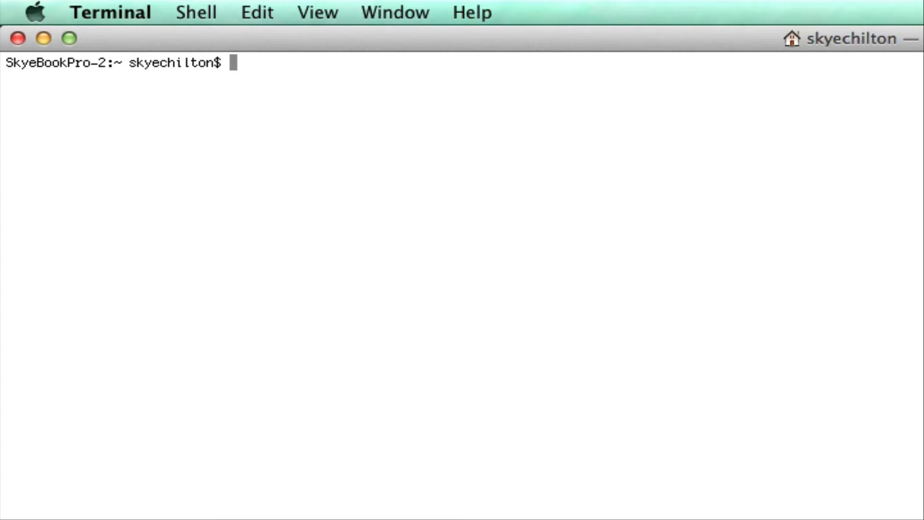
text(s)
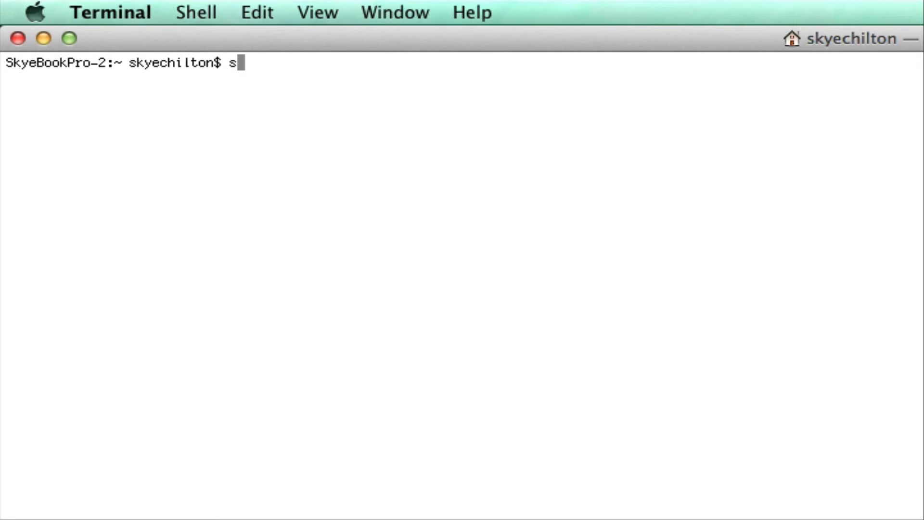
text(sh)
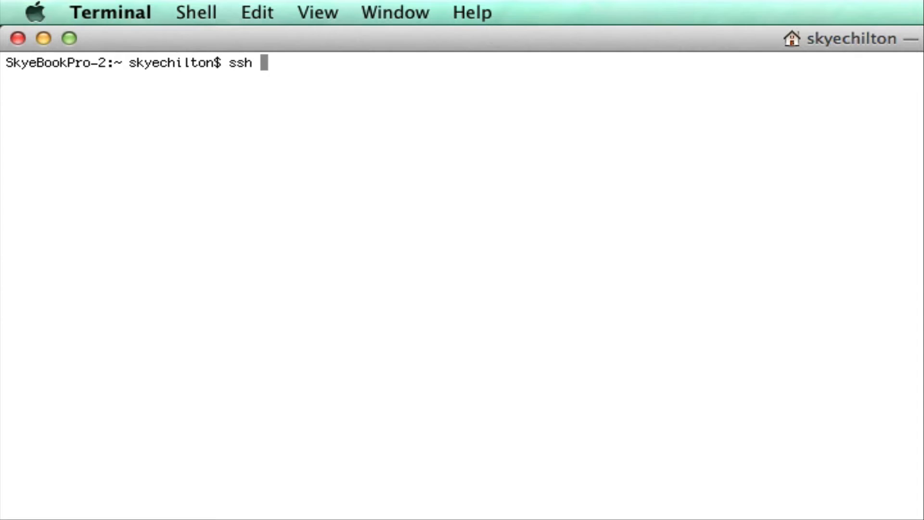
text(bceats@)
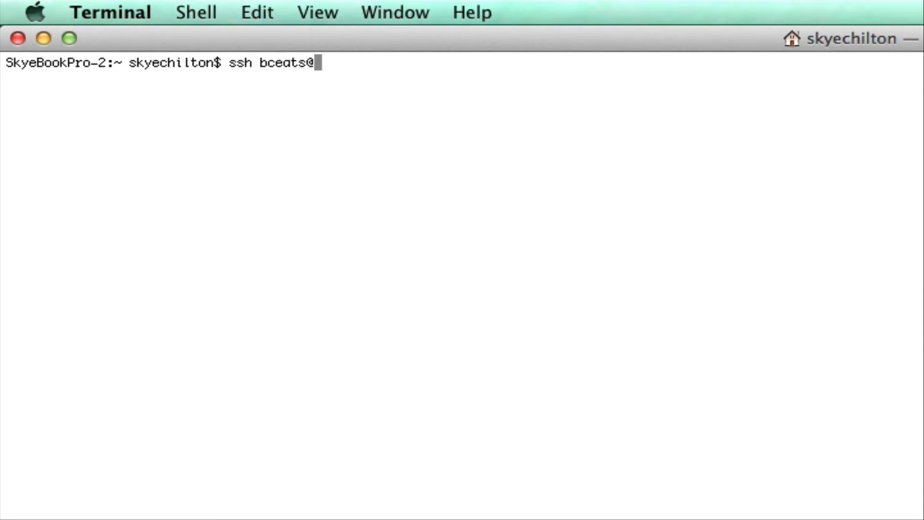
text(back)
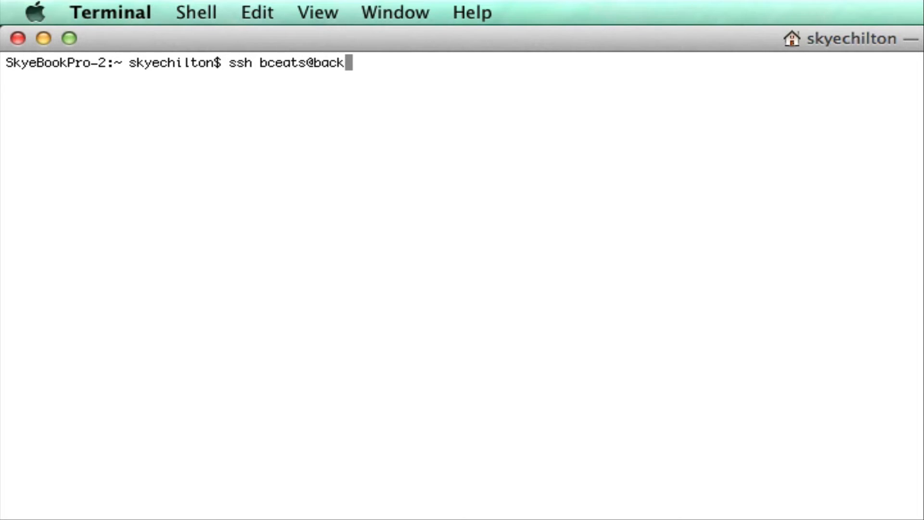
text(countryeats.com)
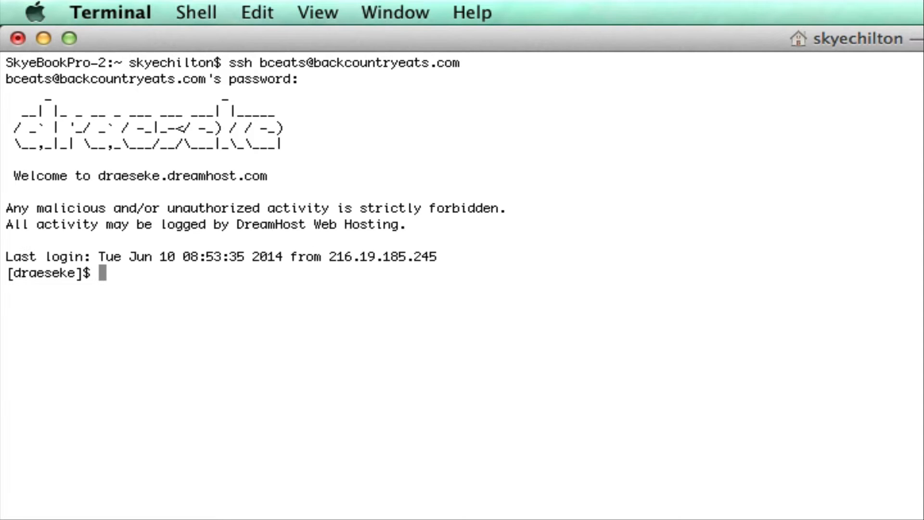
text(c)
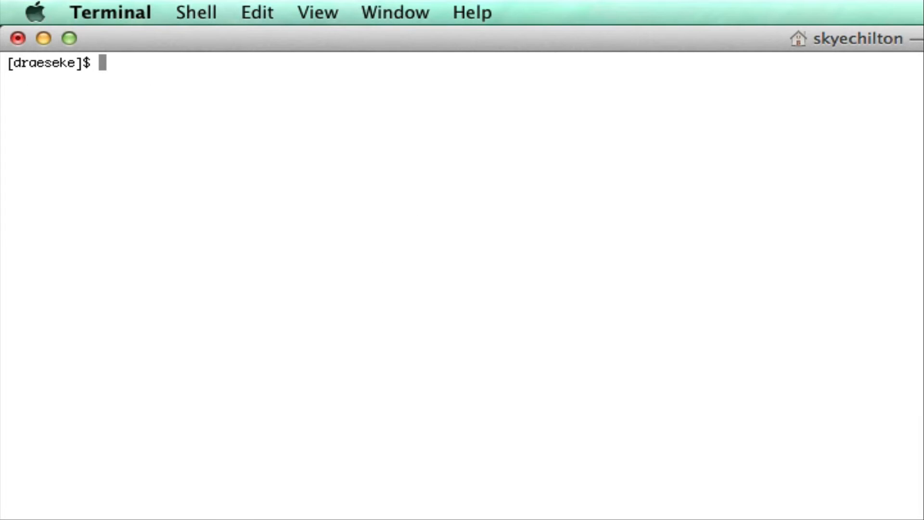
Run ssh-keygen -t rsa to overwrite the old key pair with no passphrase.
text(ss)
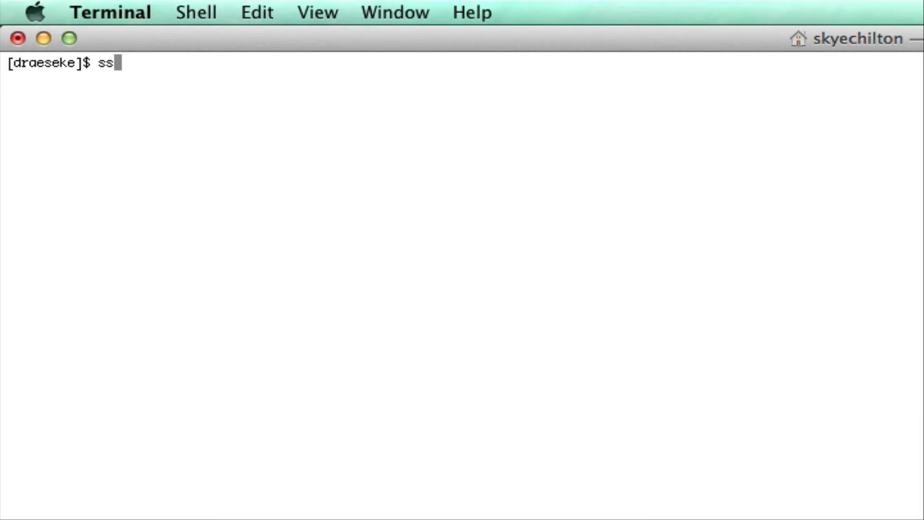
text(h)
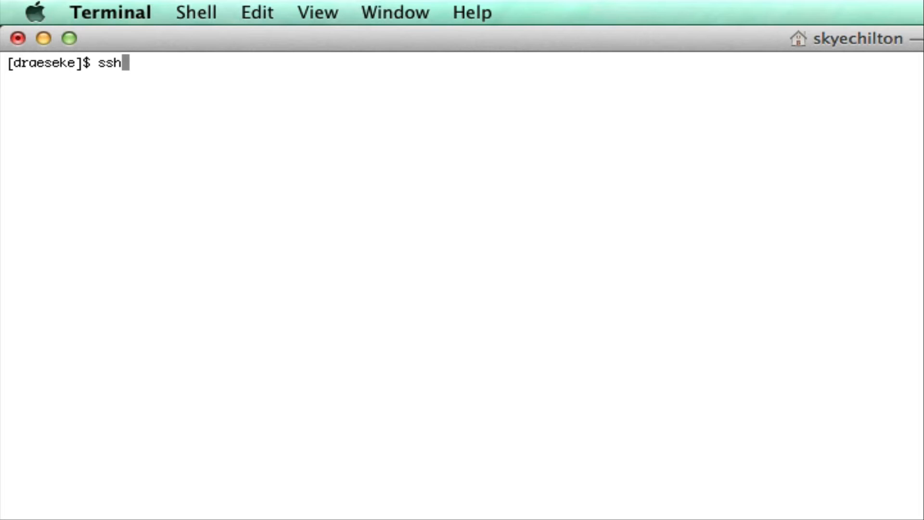
text(-keygen)
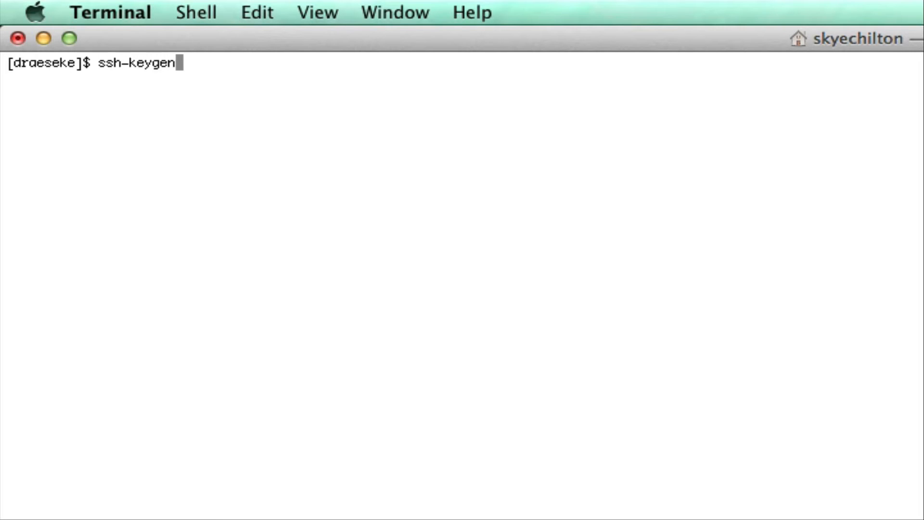
text(-t rsa)
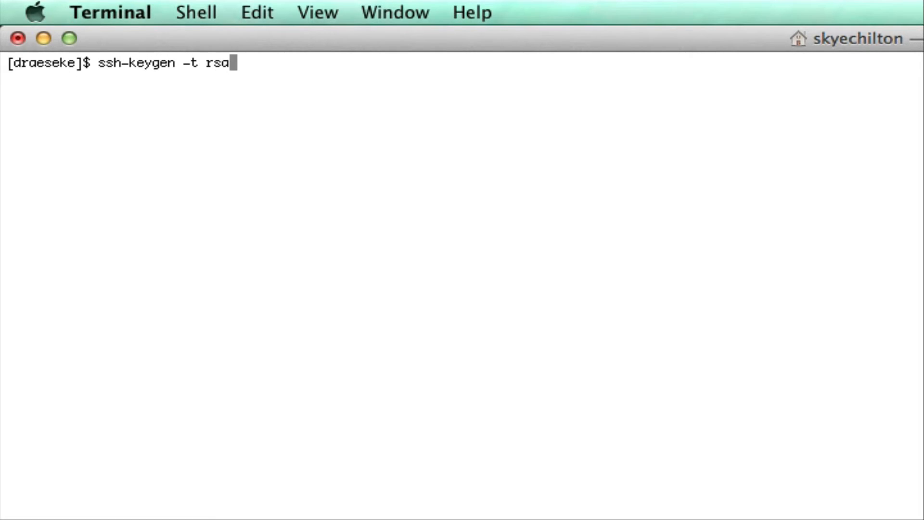
key(enter)
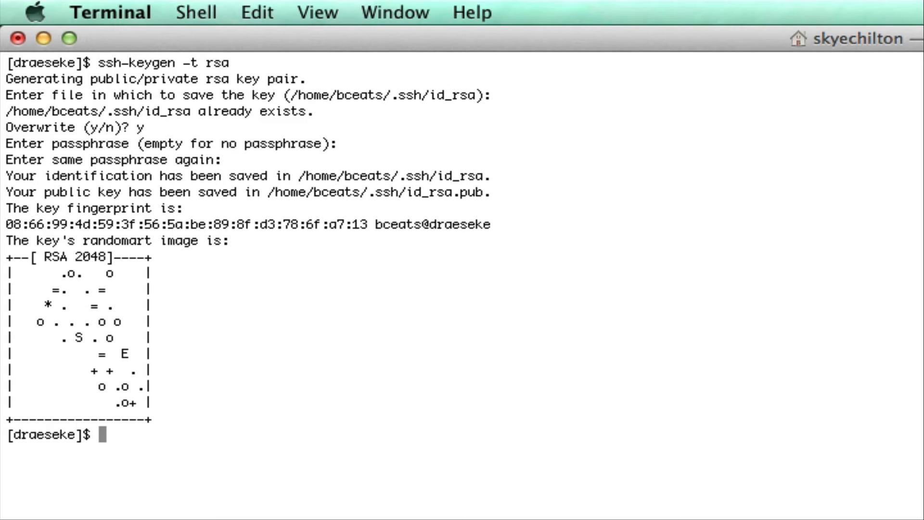
text(cd .ssh/)
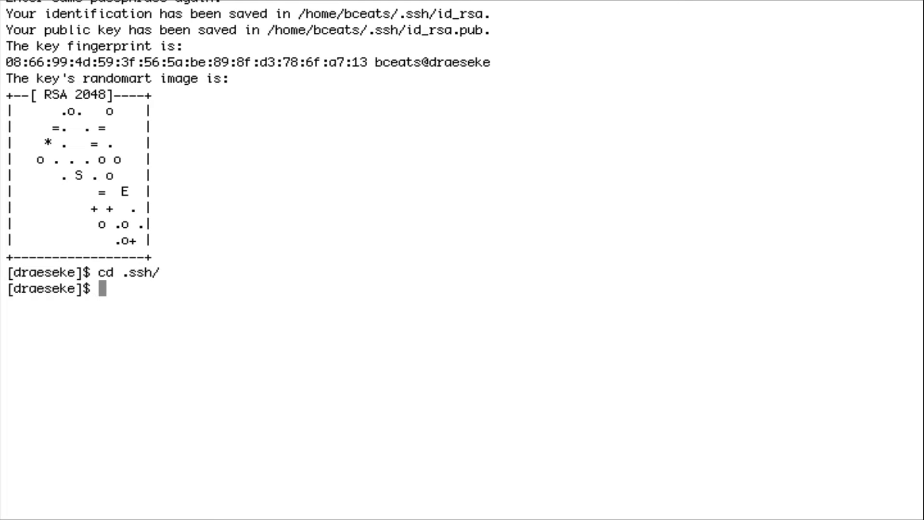
List the .ssh directory, then append id_rsa.pub to authorized_keys.
text(ls -al)
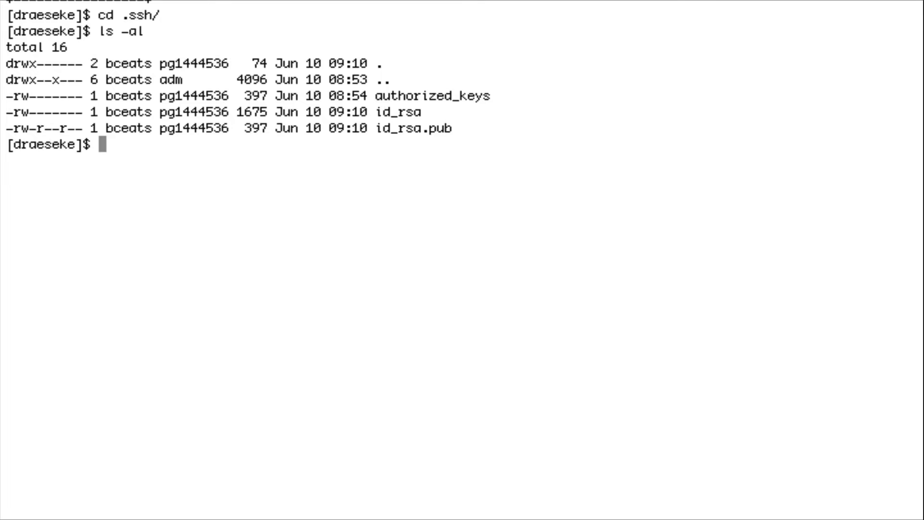
text(cat)
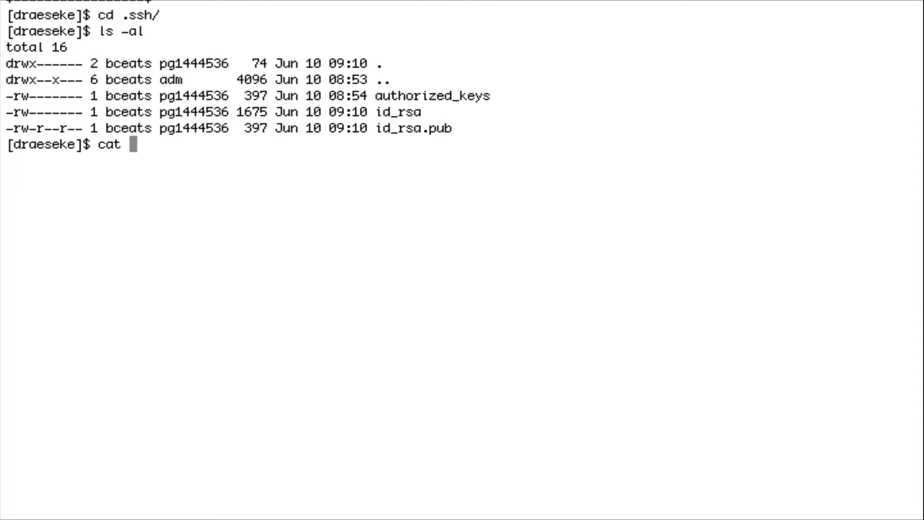
text(id_rsa.pub)
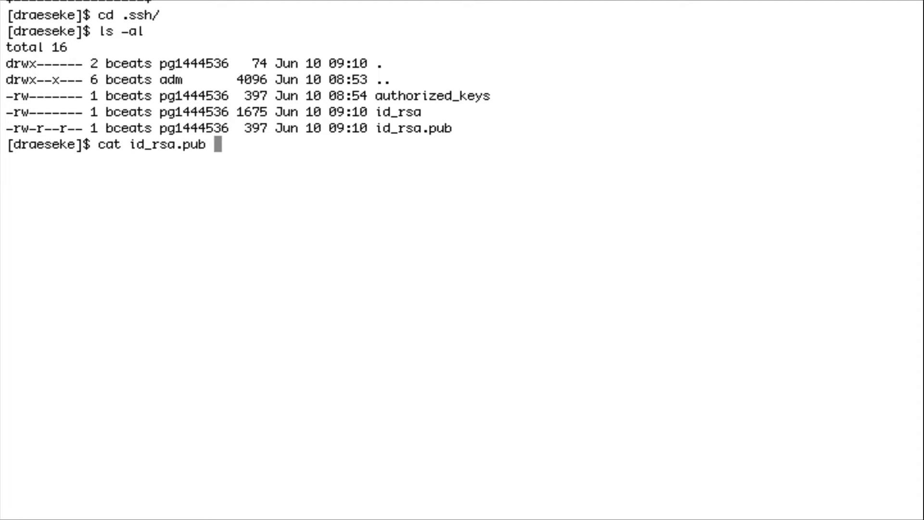
text(>> authorized_keys)
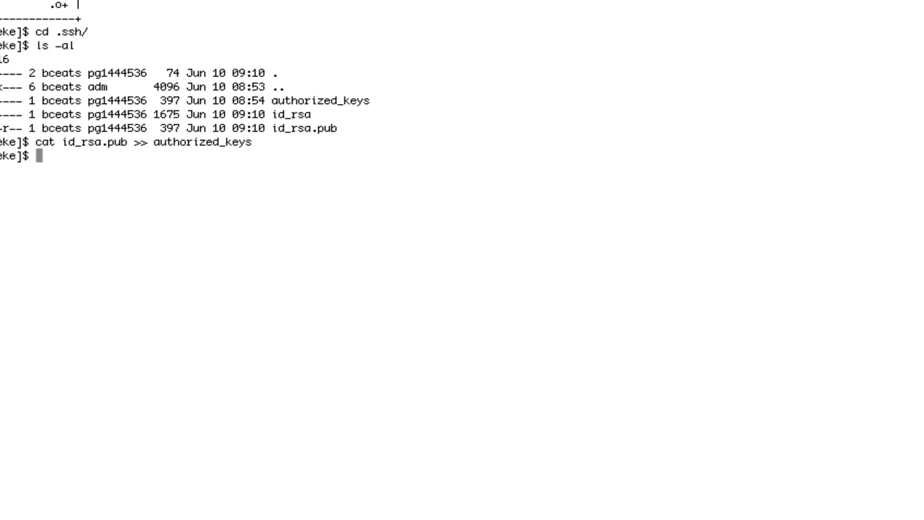
text(chmod)
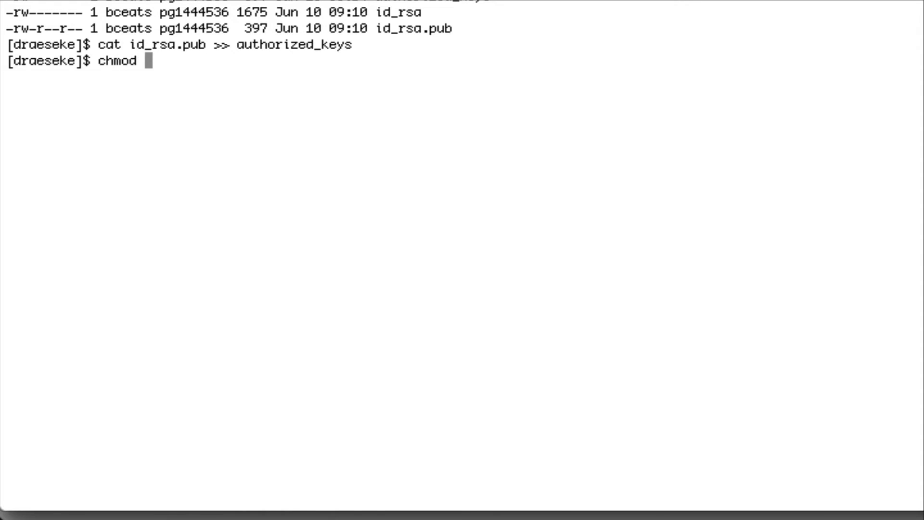
Set authorized_keys to mode 600, delete id_rsa.pub, and exit the SSH session.
text(600 authorized_keys)
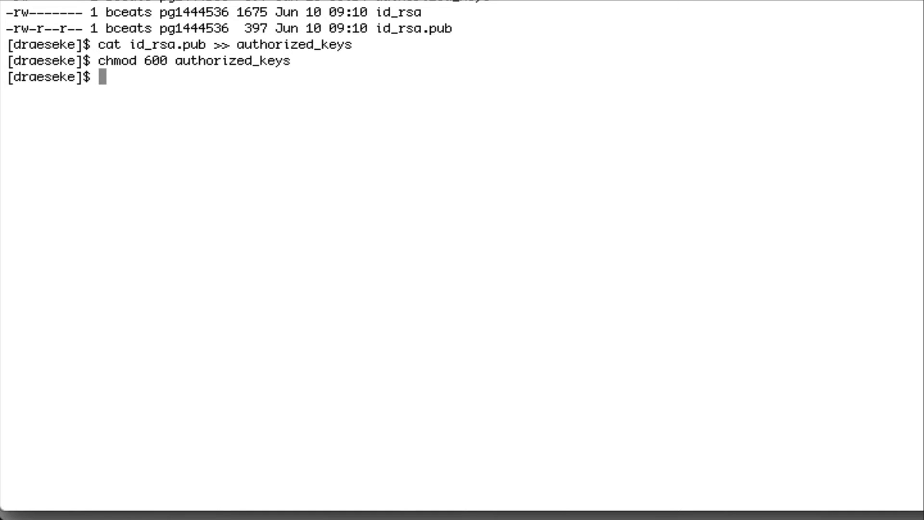
text(rm)
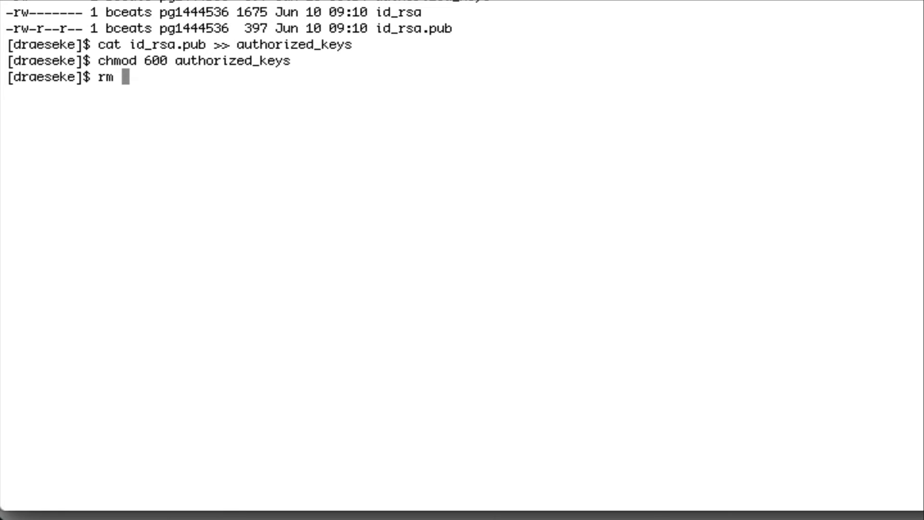
text(id_rsa.pub)
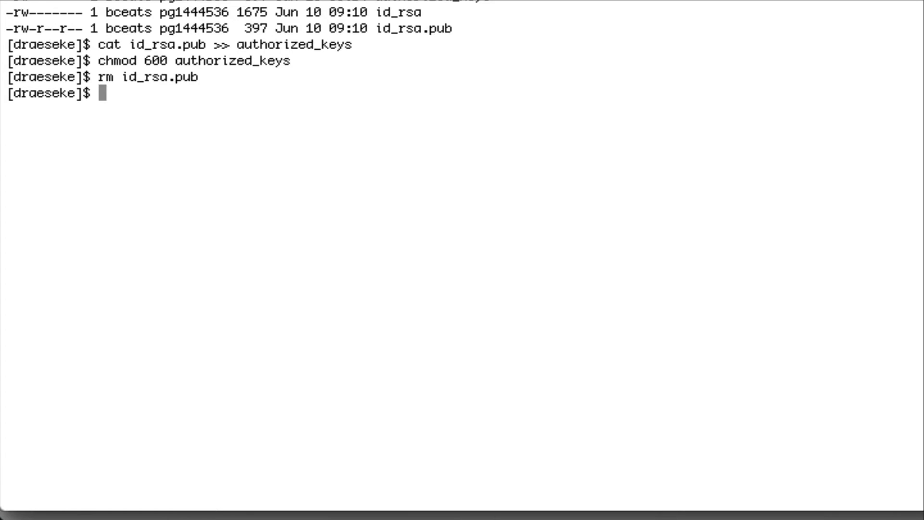
text(exit)
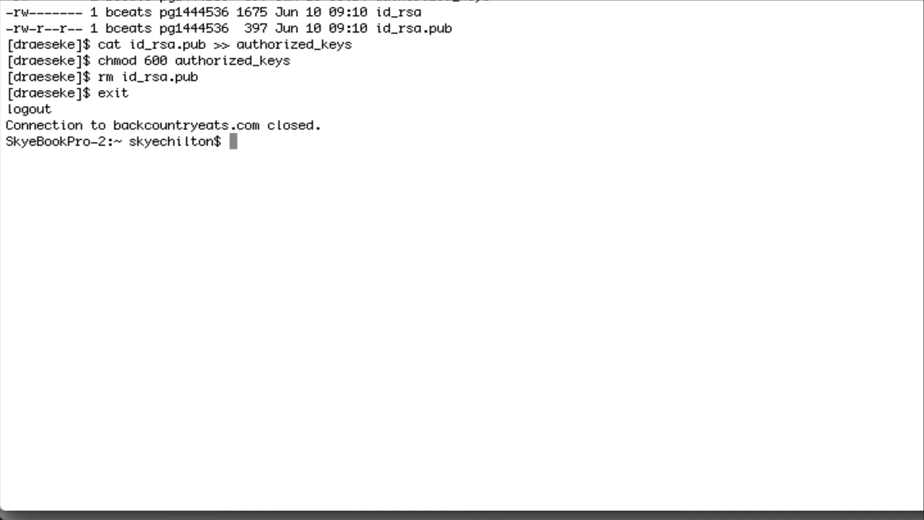
text(cd .)
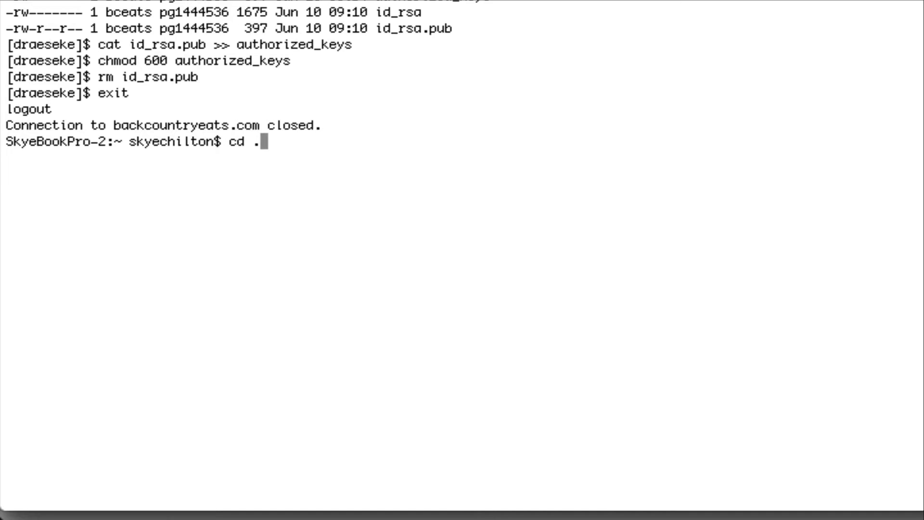
text(ssh/)
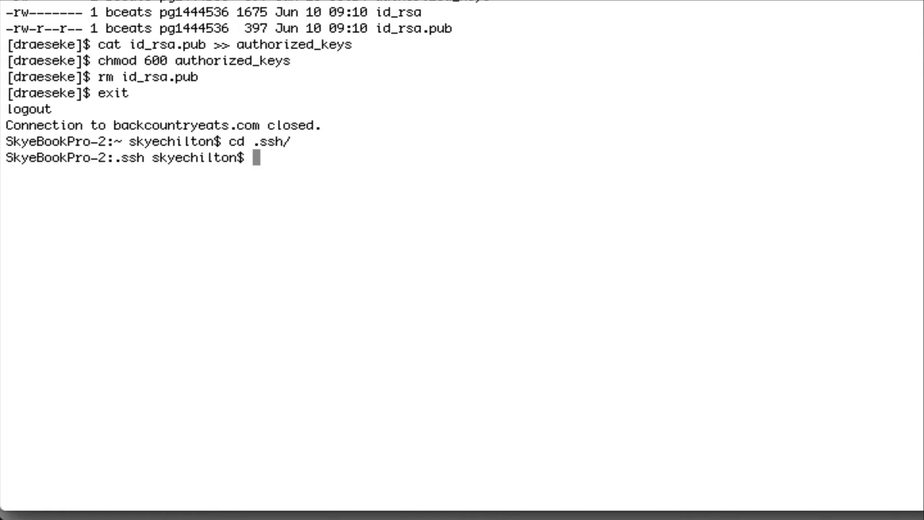
text(s)
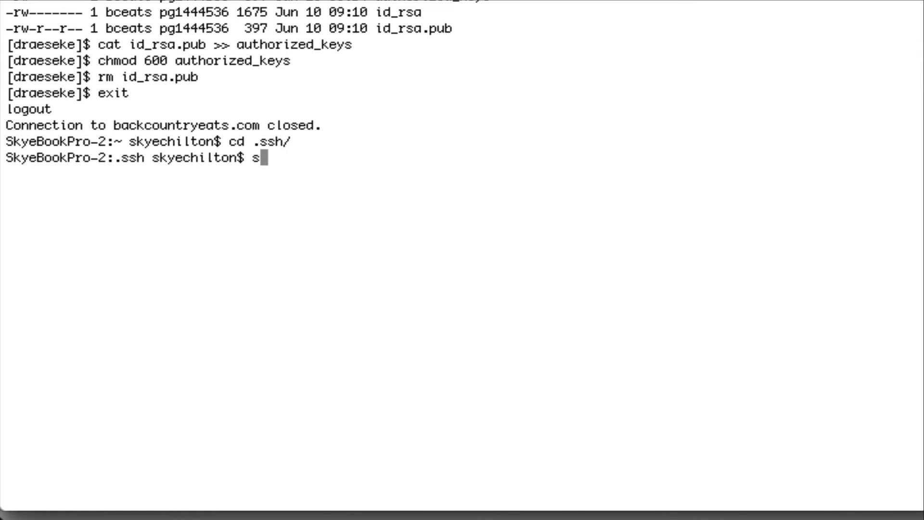
text(cp)
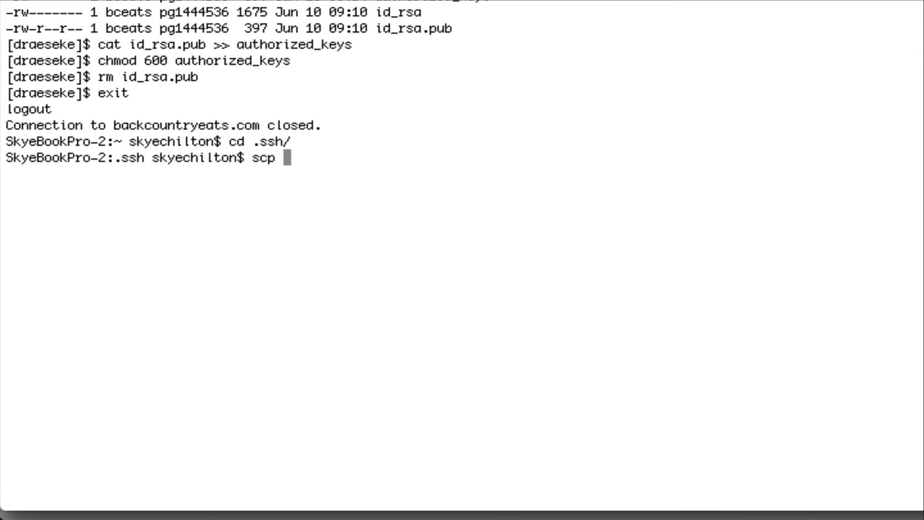
text(bceats@)
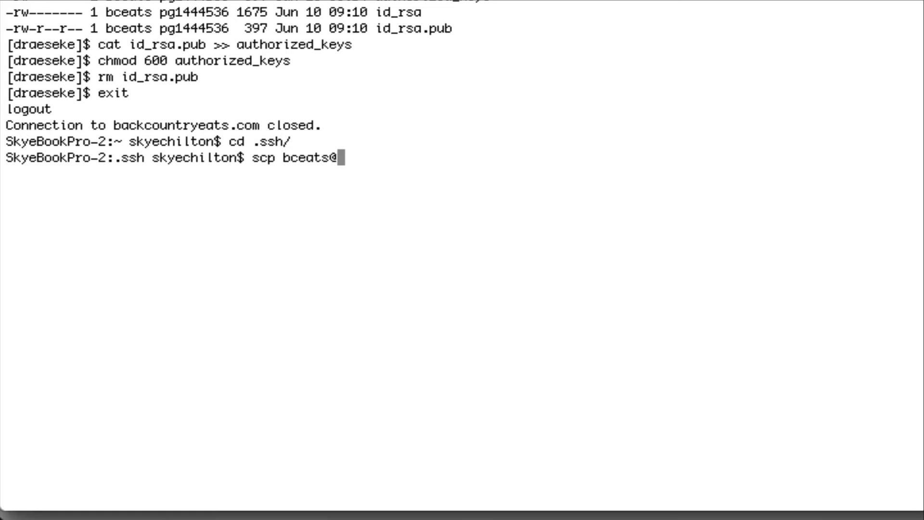
text(backcountryeats)
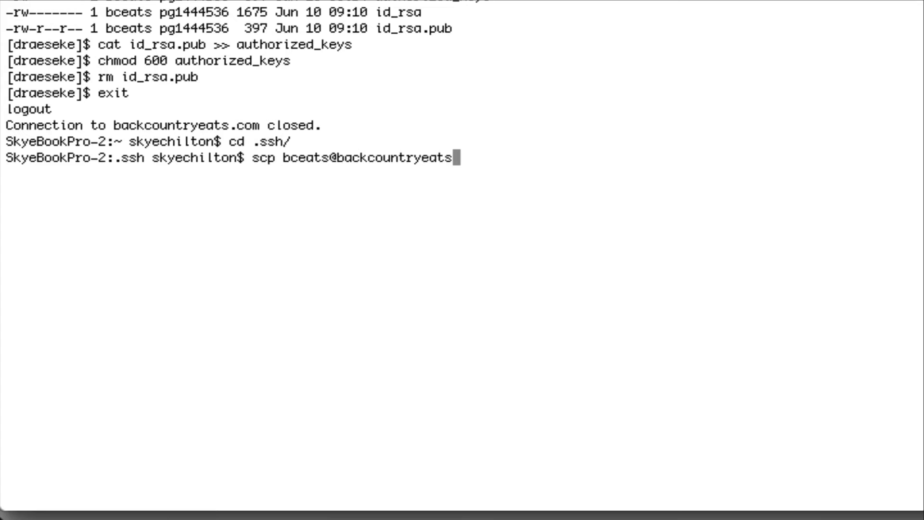
text(.com:)
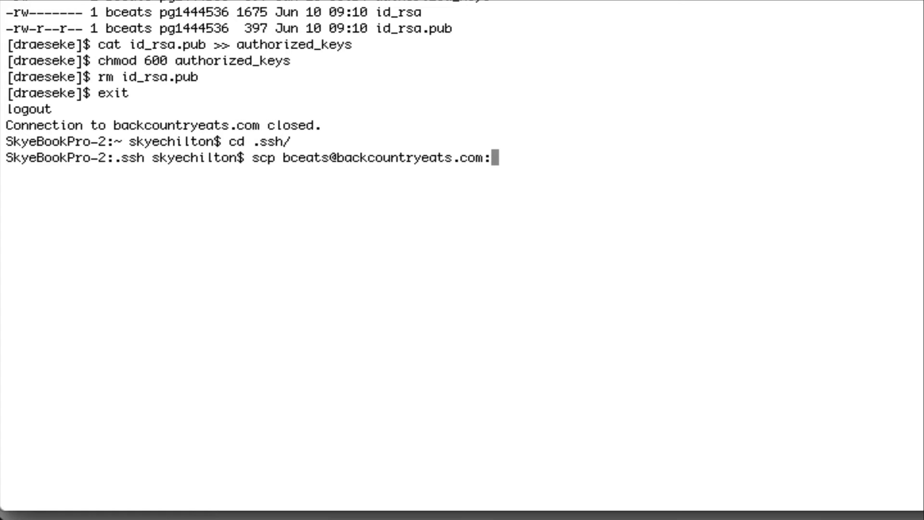
text(~/.ssh)
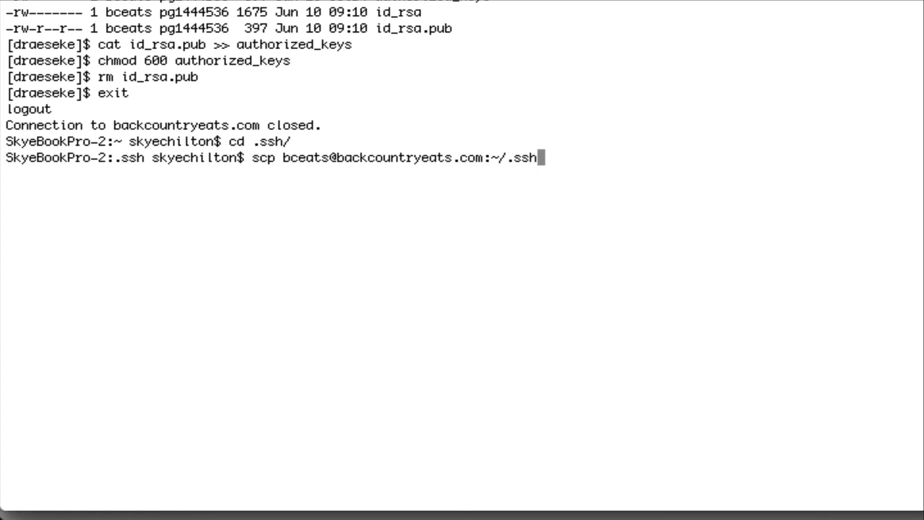
text(/)
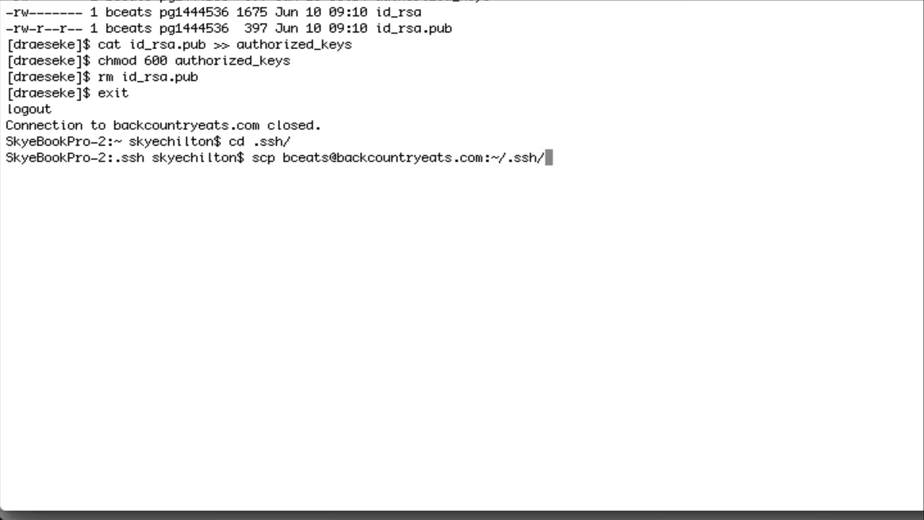
text(id_r)
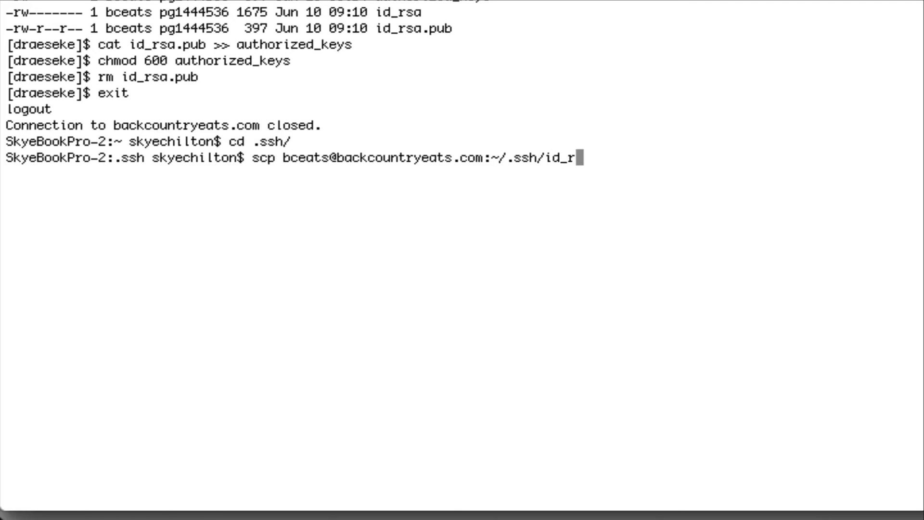
text(sa)
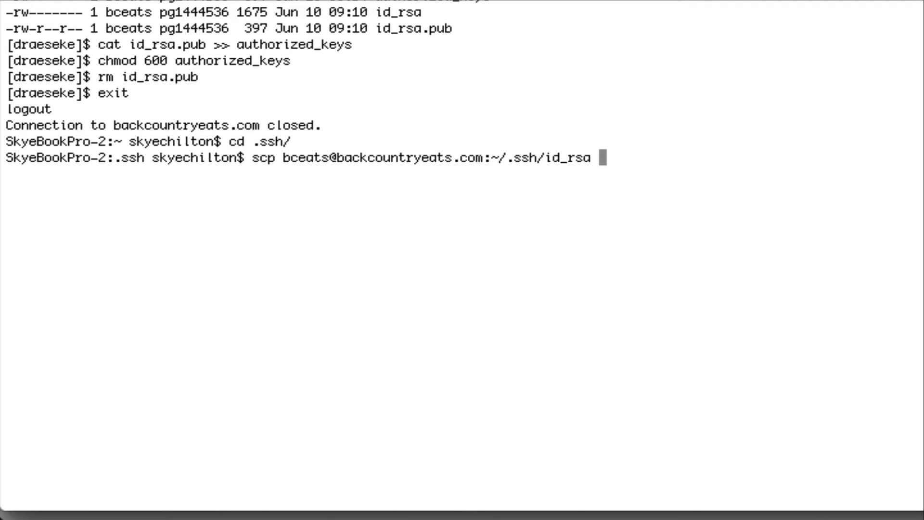
text(./)
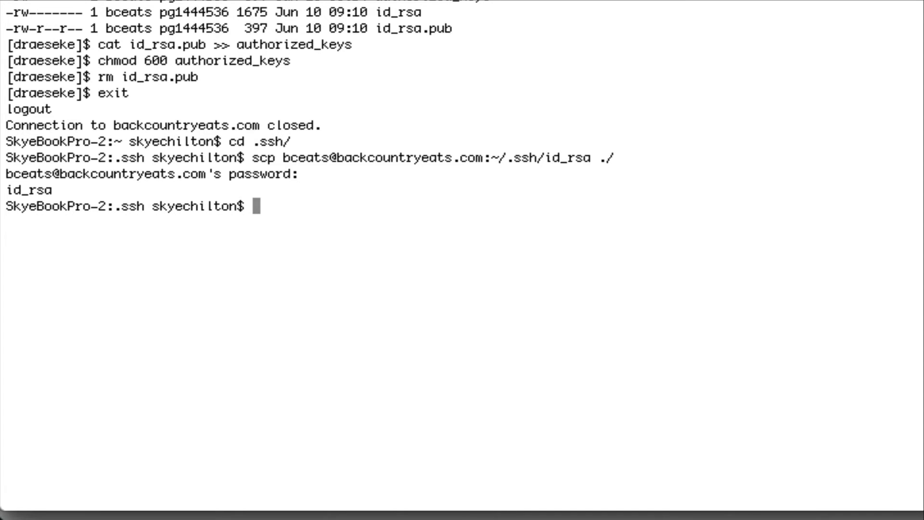
text(ls -al)
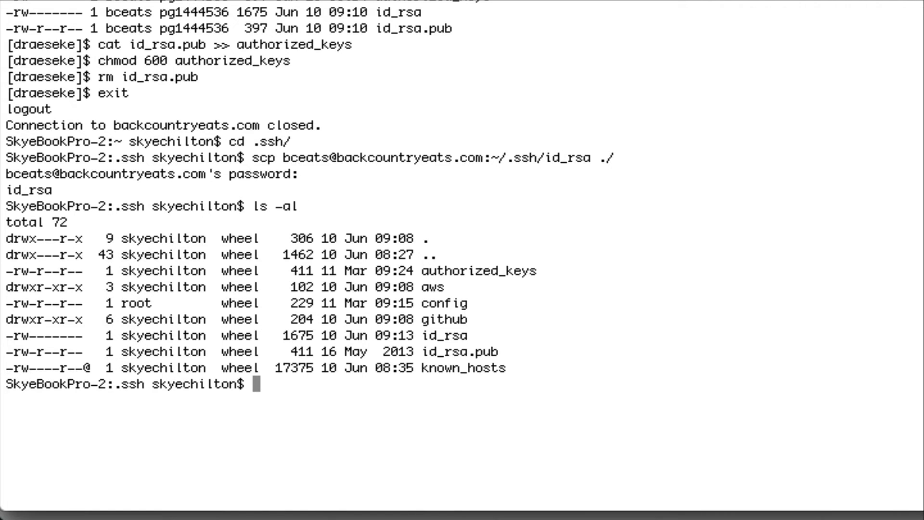
Make a bceats folder, move id_rsa into it, and open config with sudo pico.
text(mkdir)
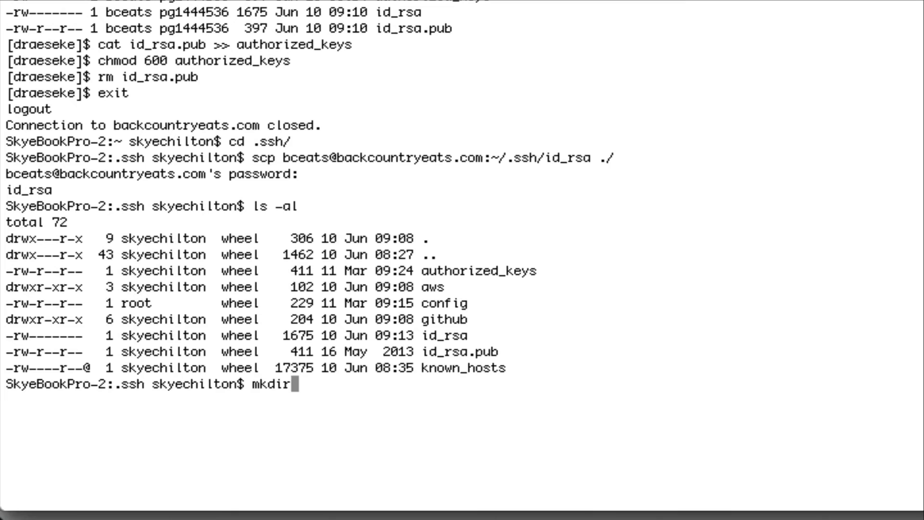
text(" ")
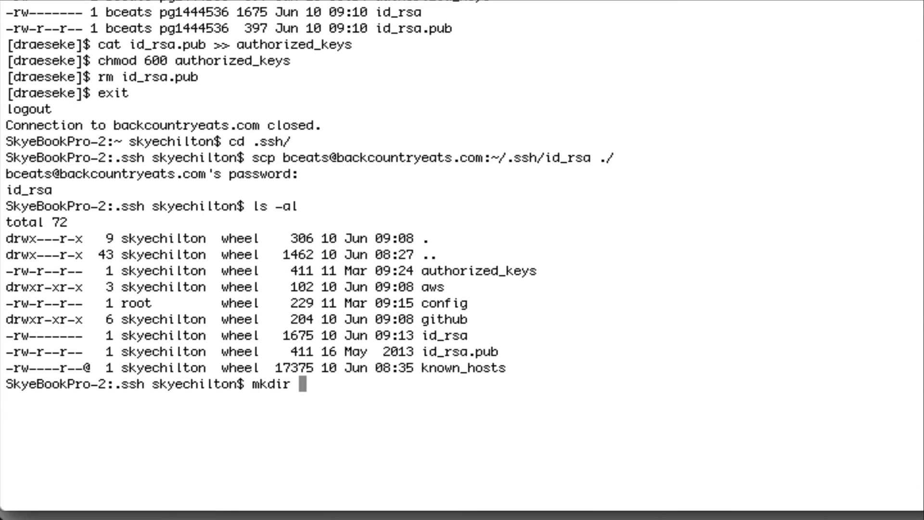
text(bceats)
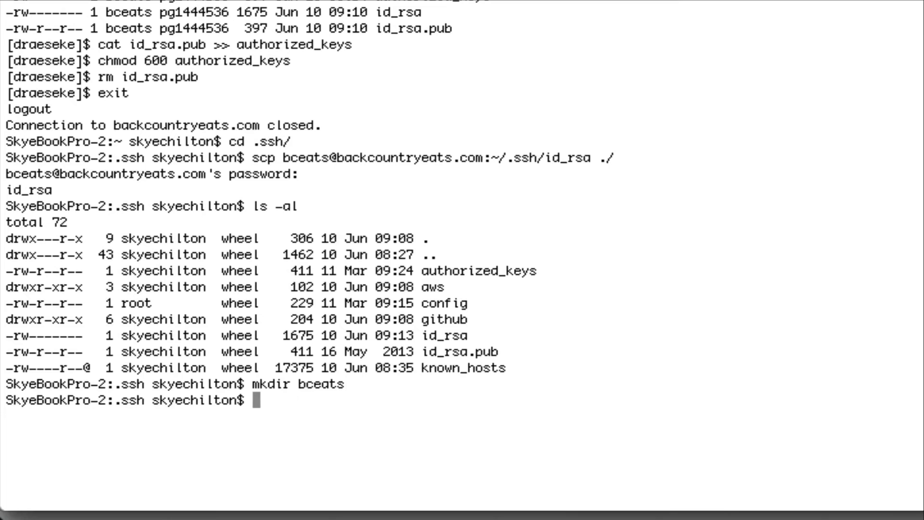
text(mv)
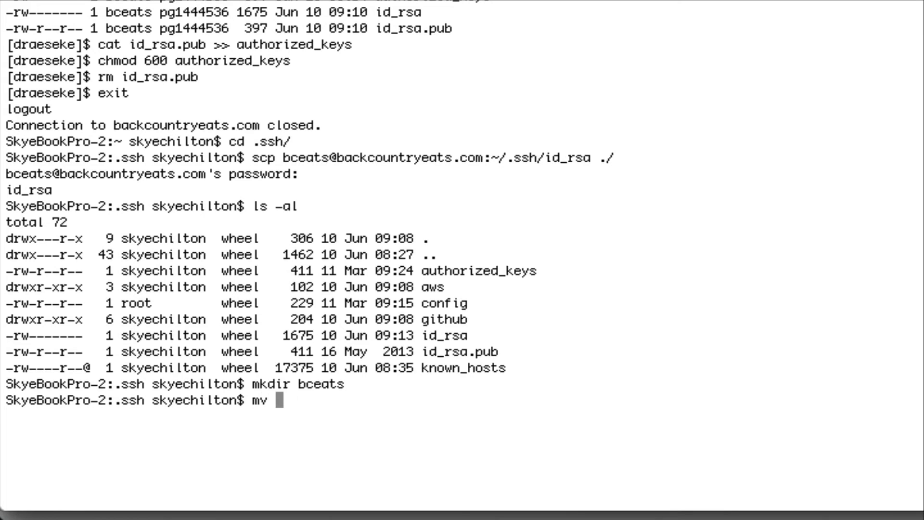
text(id_rsa)
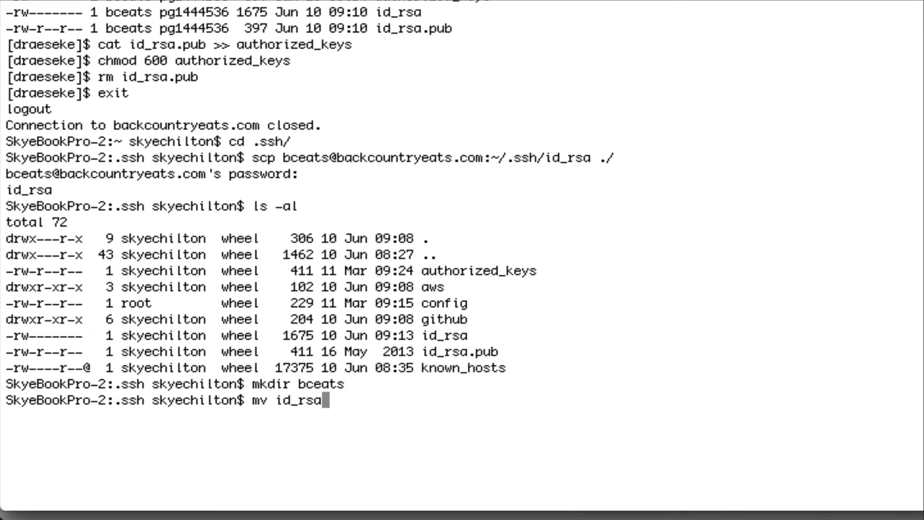
text(bceats/)
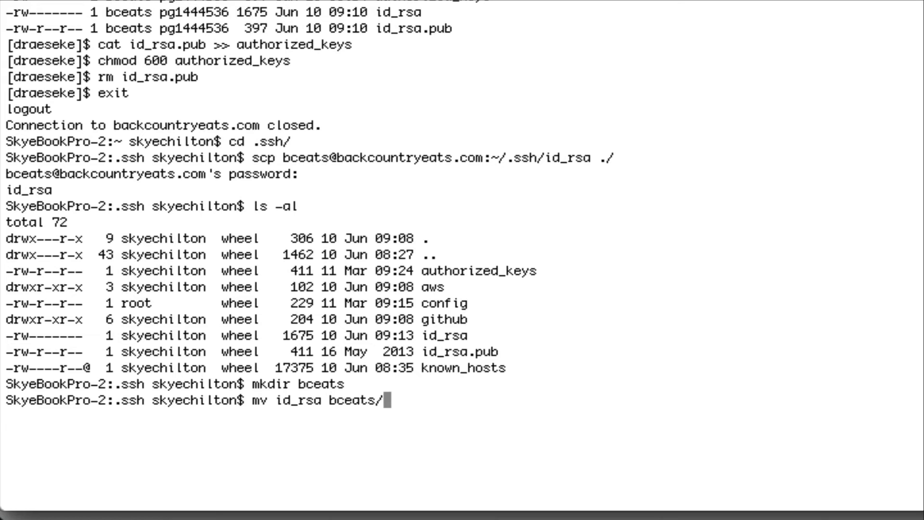
key(enter)
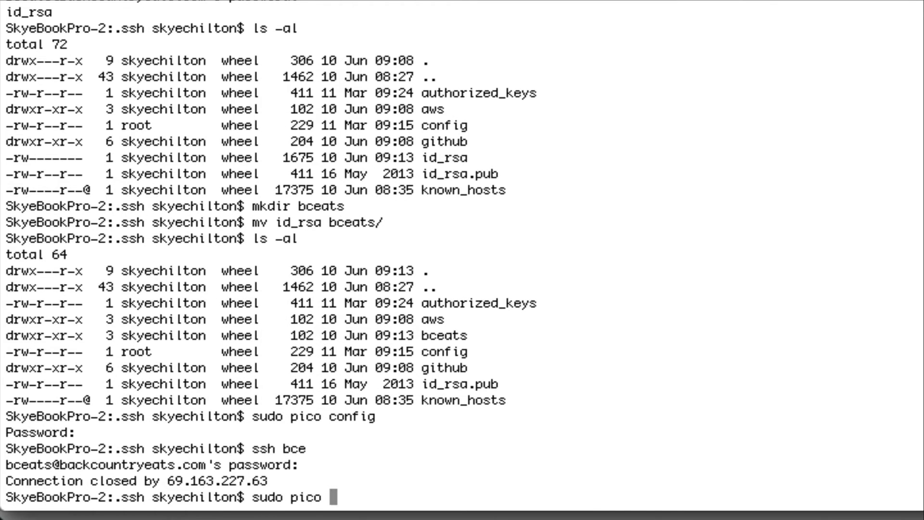
text(config)
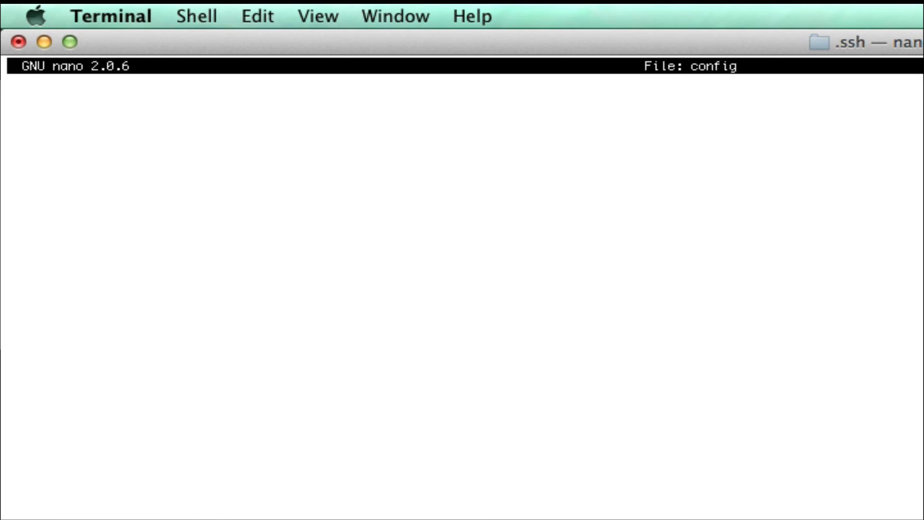
Add Host bce with Hostname backcountryeats.com and User bceats to the config.
text(Hos)
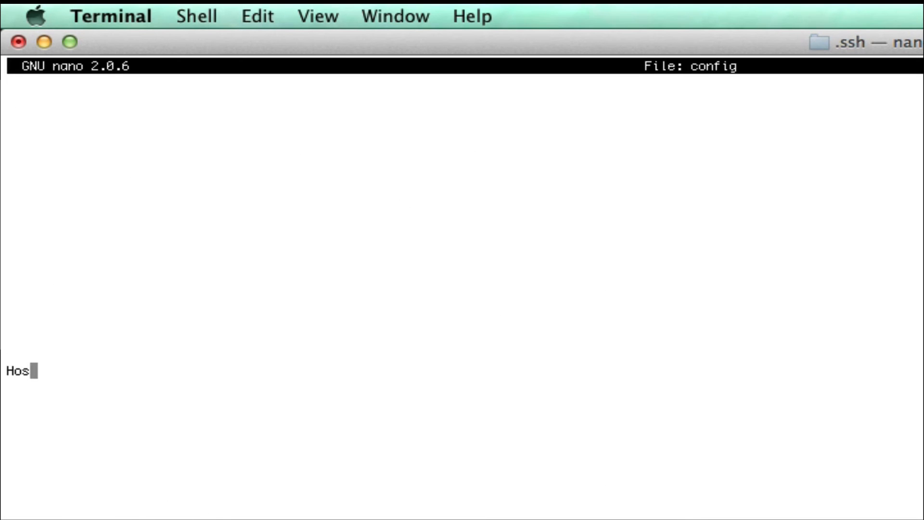
text(t bce)
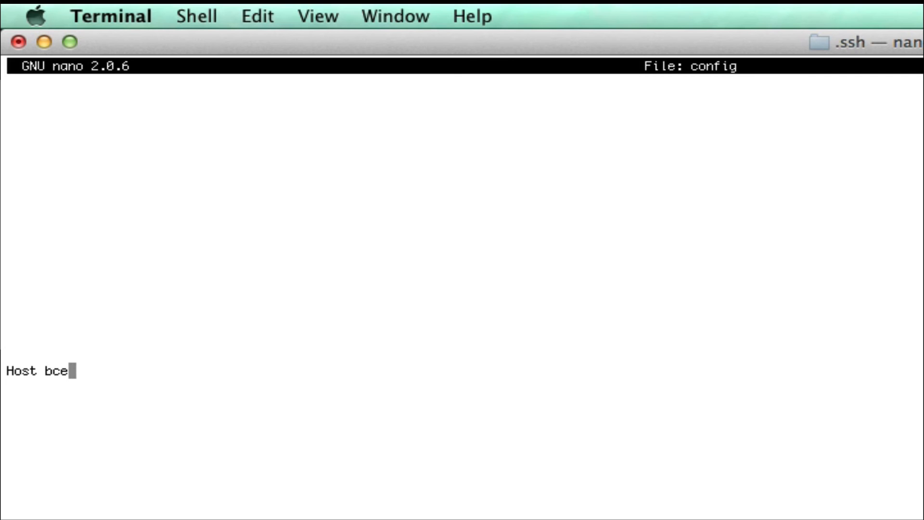
text(Hostname)
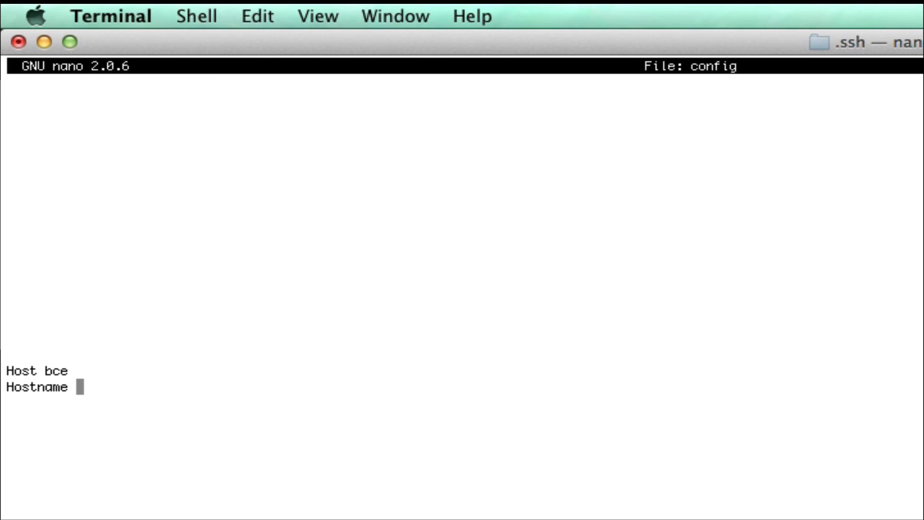
text(backcount)
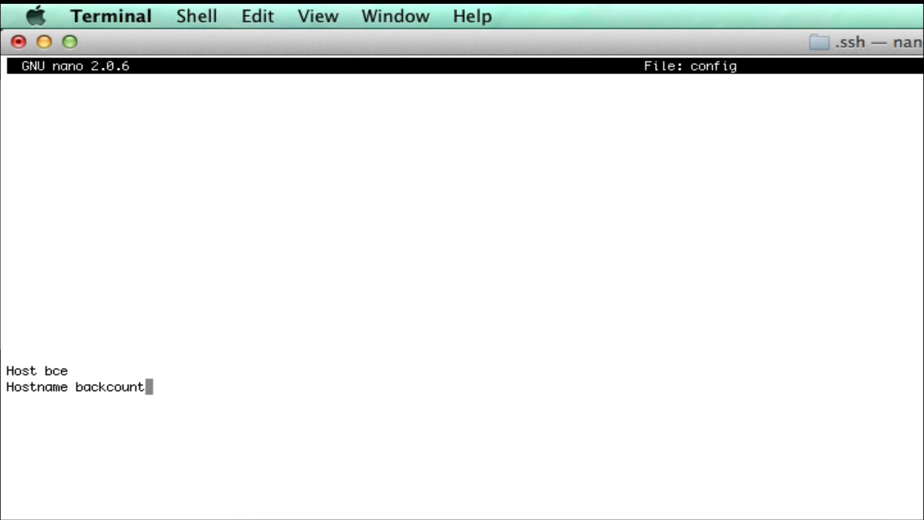
text(ryeats.com)
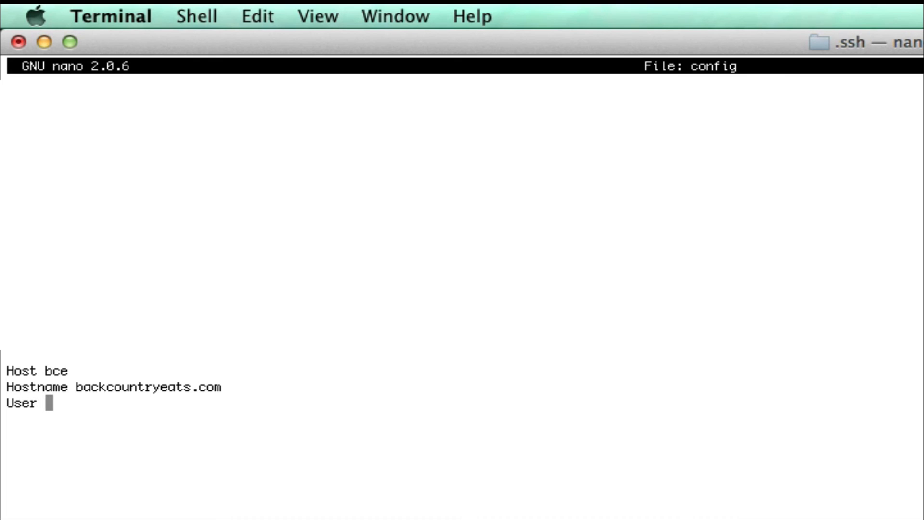
text(bceats)
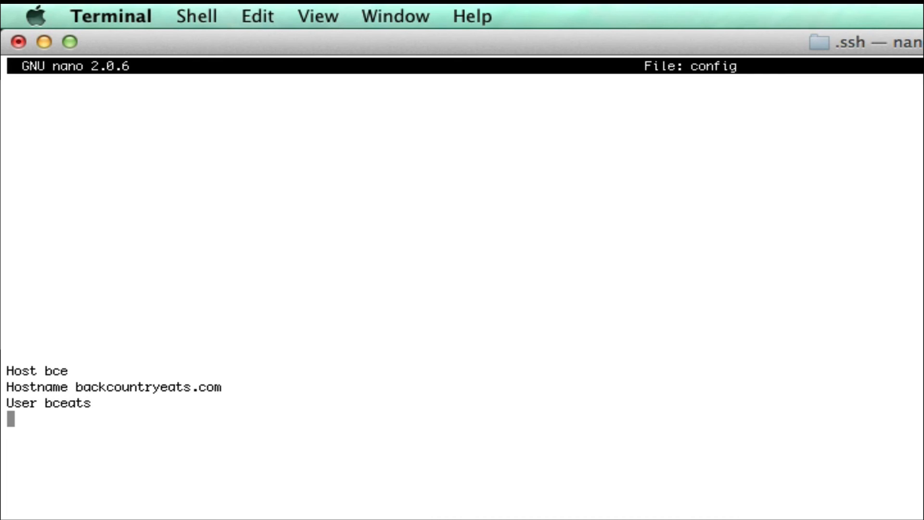
Add PreferredAuthentications publickey and IdentityFile ~/.ssh/bceats/id_rsa lines.
text(Prefer)
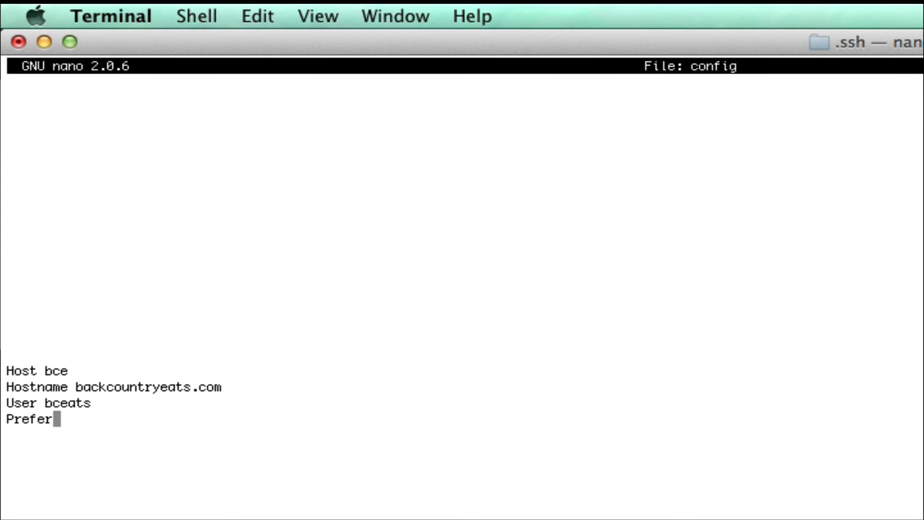
text(redAuthenti)
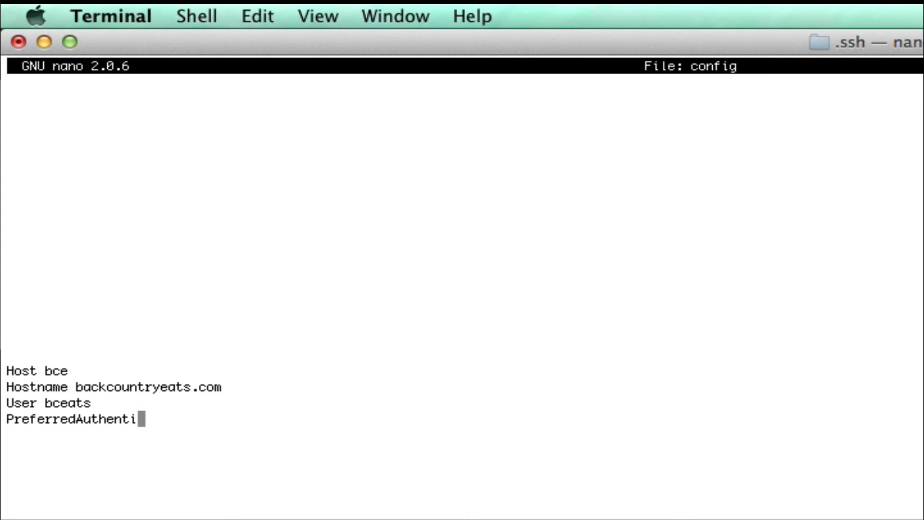
text(cations pu)
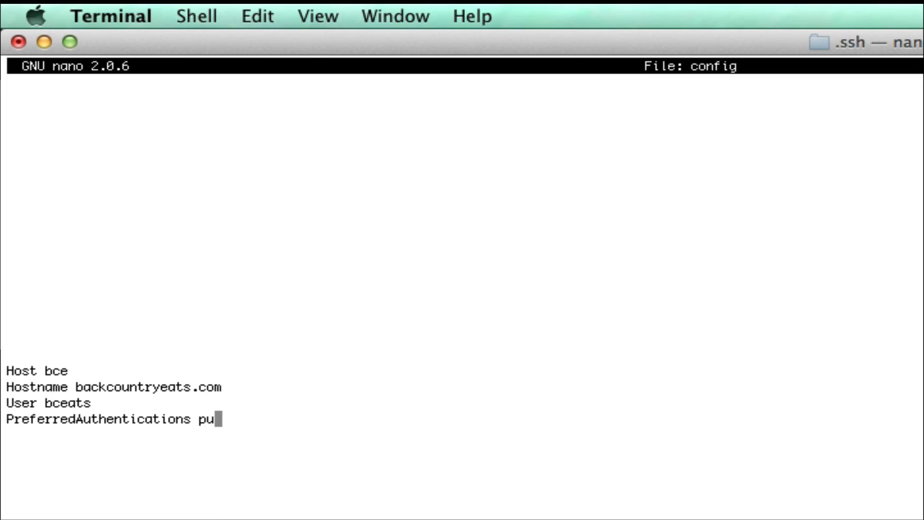
text(blickey)
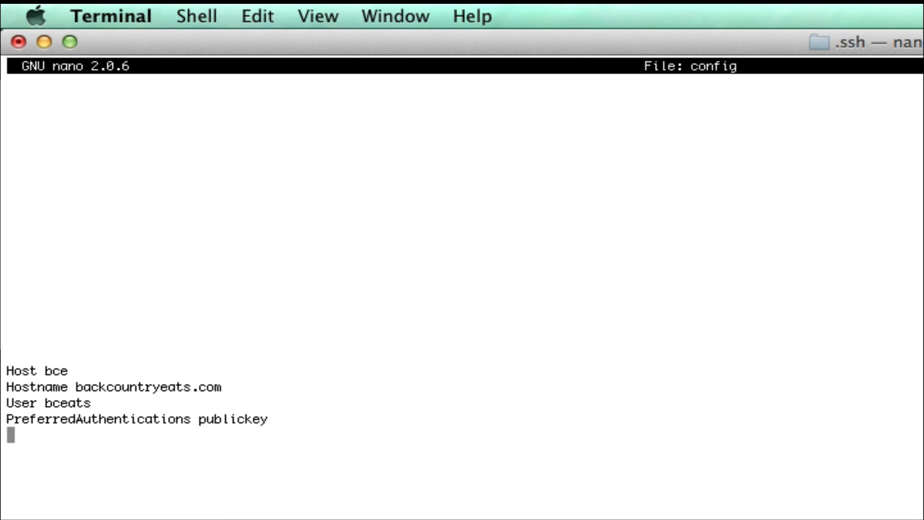
text(I)
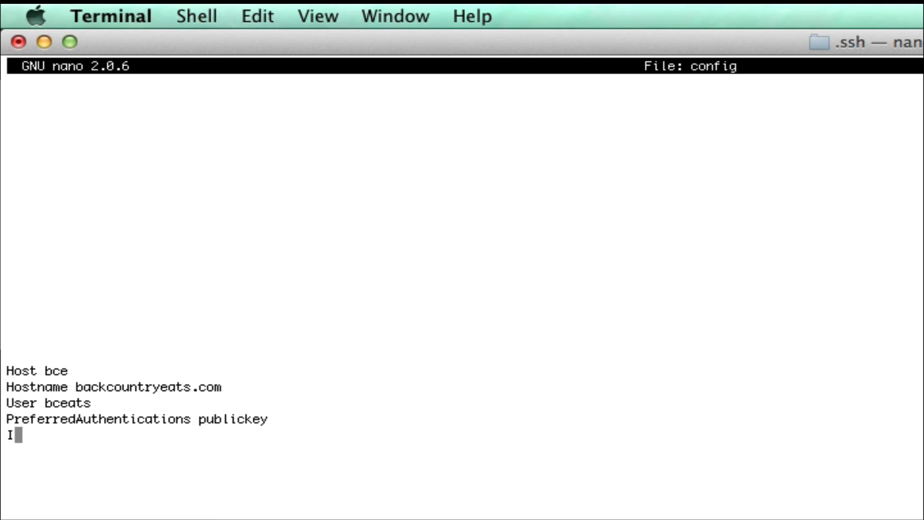
text(IdentityF)
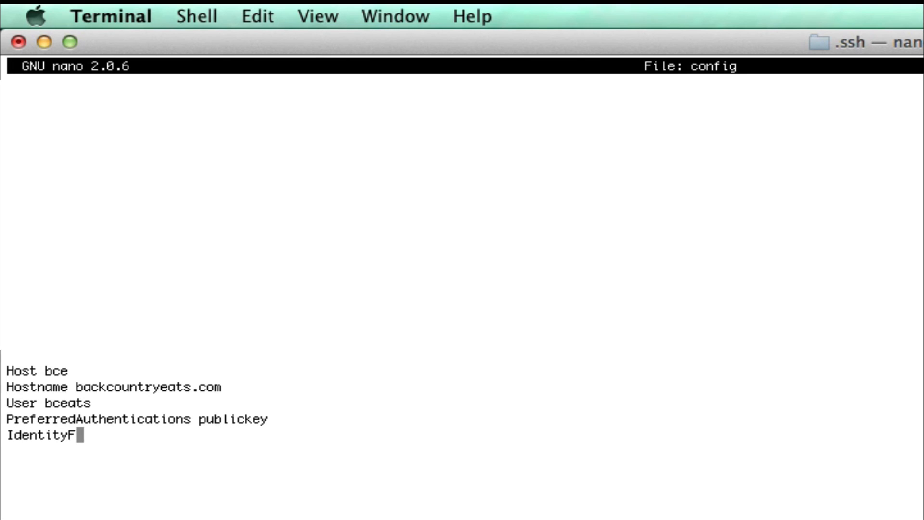
text(ile)
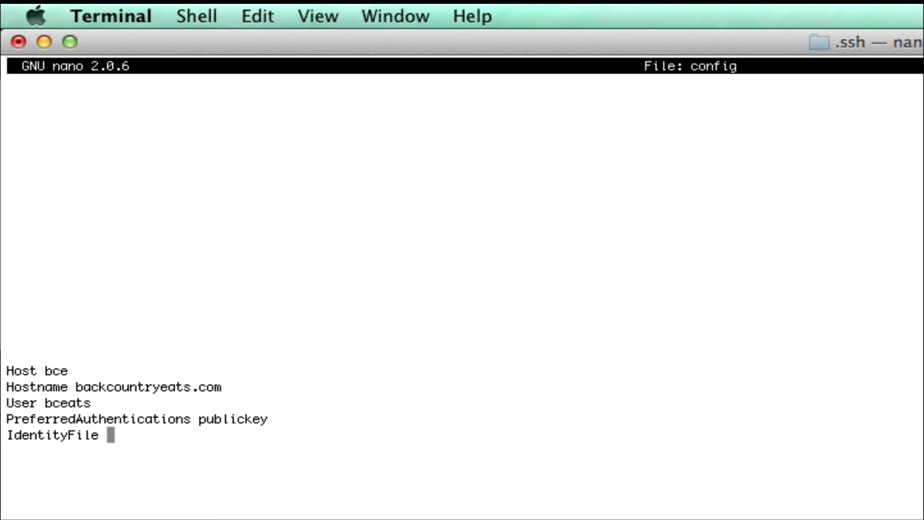
text(~/.)
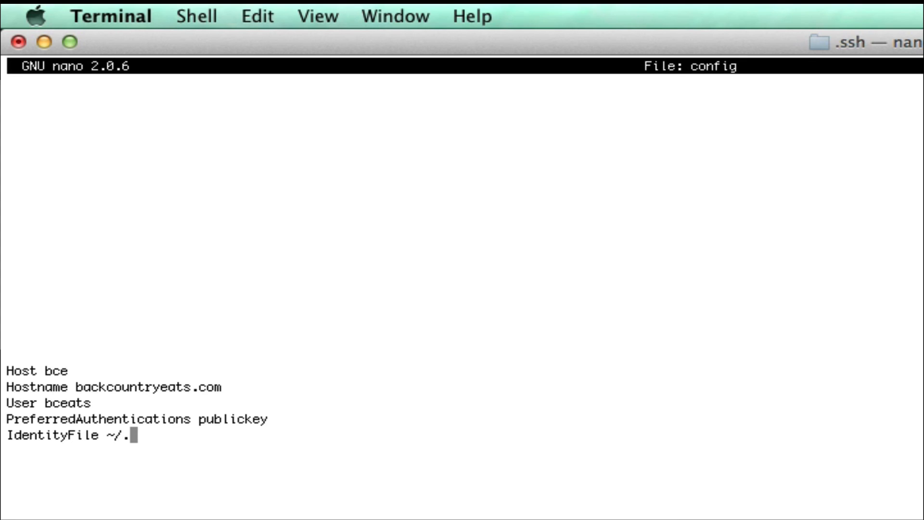
text(ssh/)
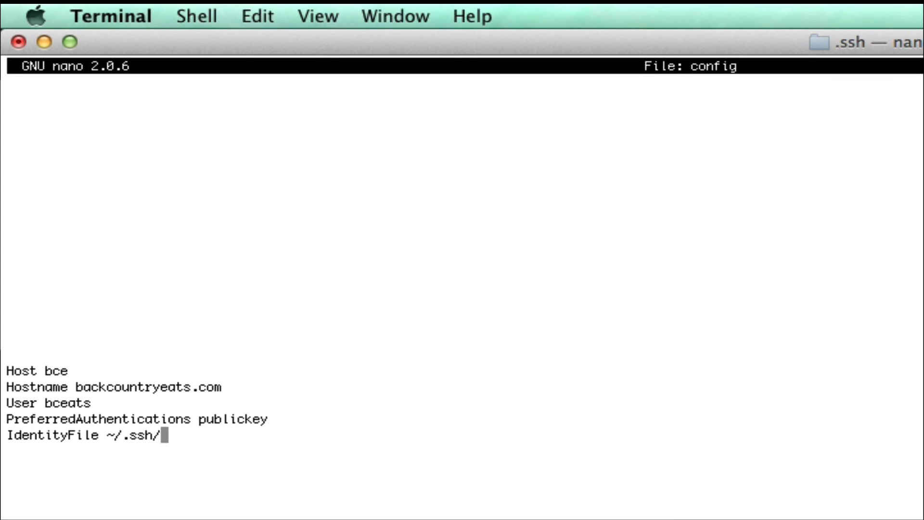
text(bcea)
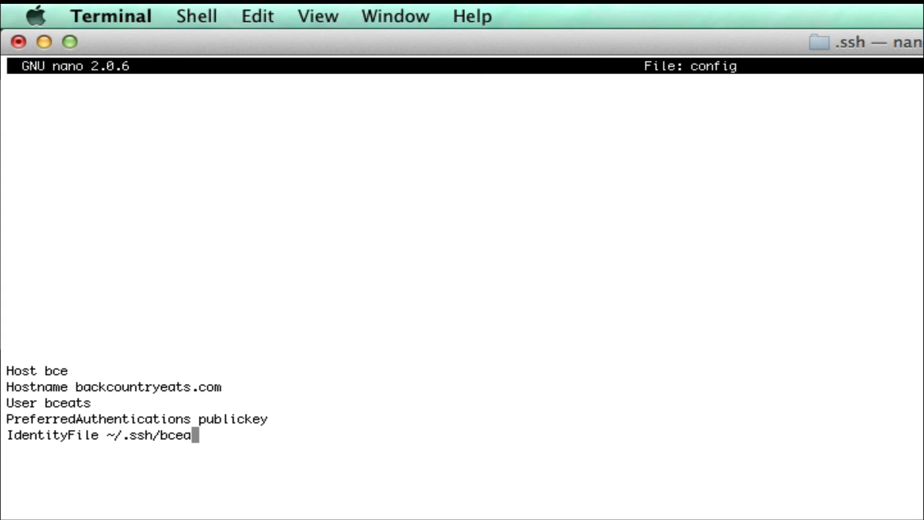
text(ts/id_)
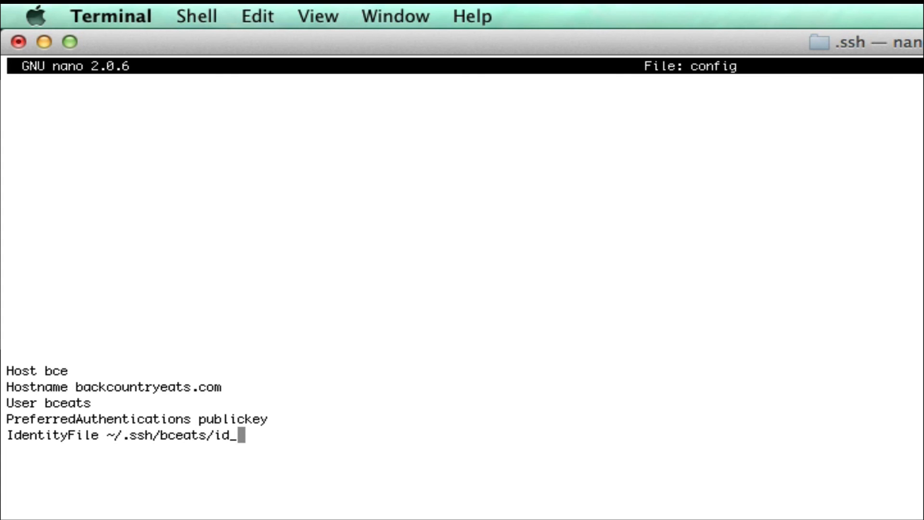
text(rsa)
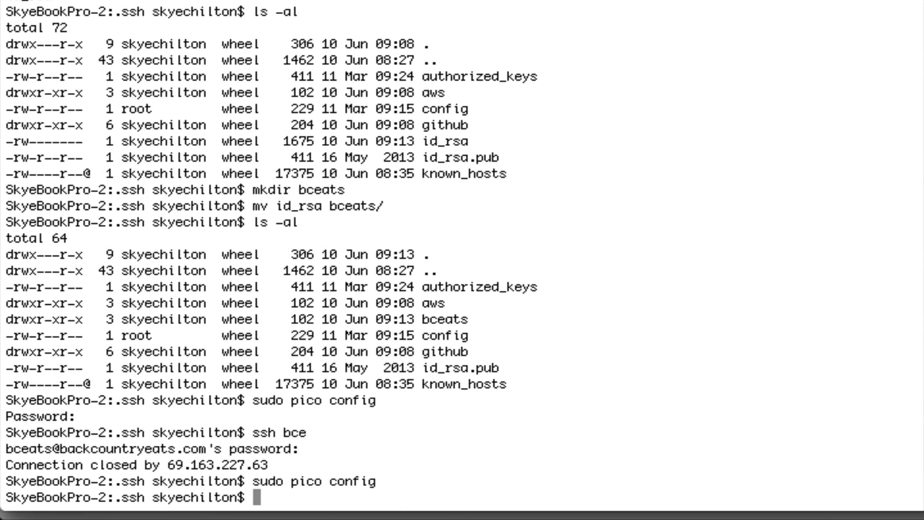
Run ssh bce to connect through the alias.
text(ssh)
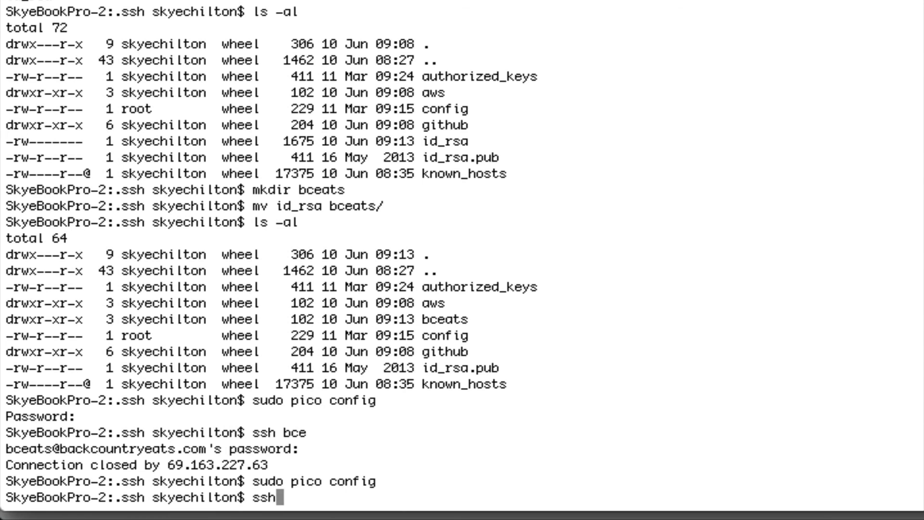
text(bce)
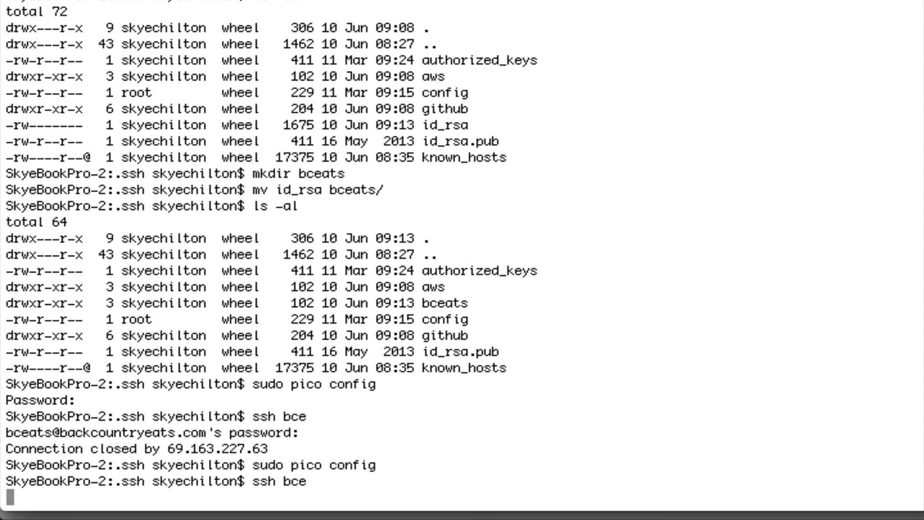